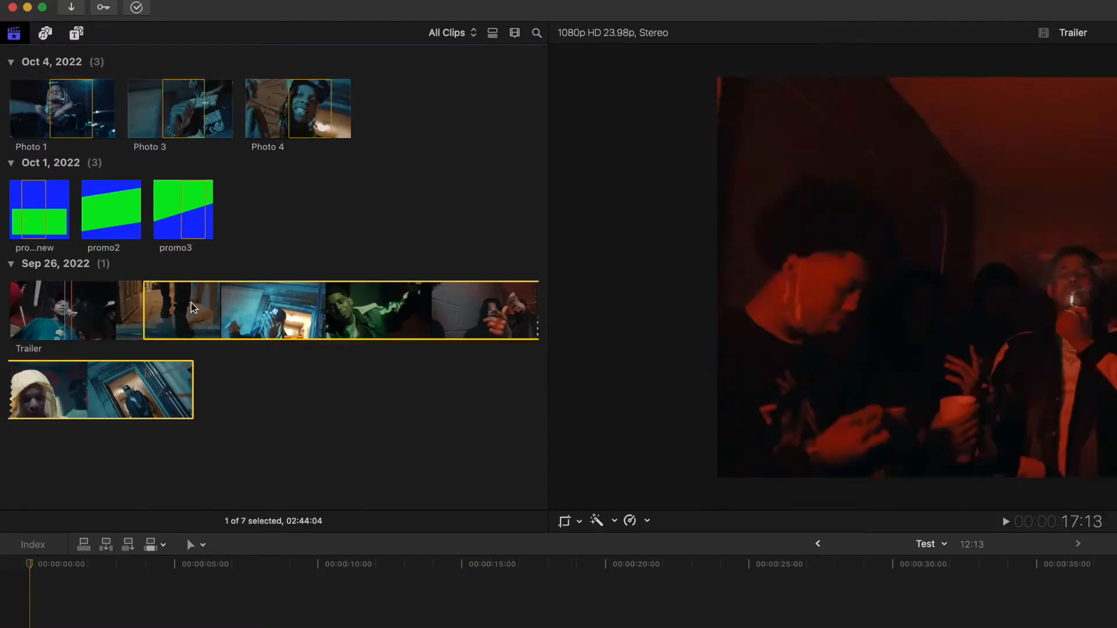
Preview the Trailer and Photo 1 clips in the browser, then bring up File > New.
{"action": "left_click", "coordinate": [111, 209]}
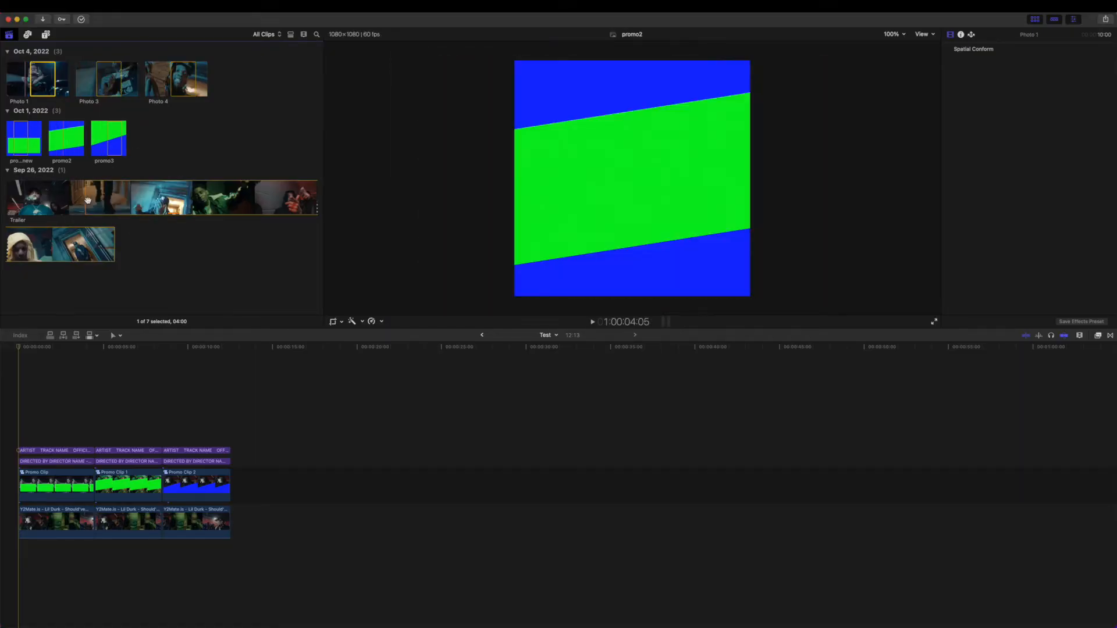
{"action": "left_click", "coordinate": [99, 197]}
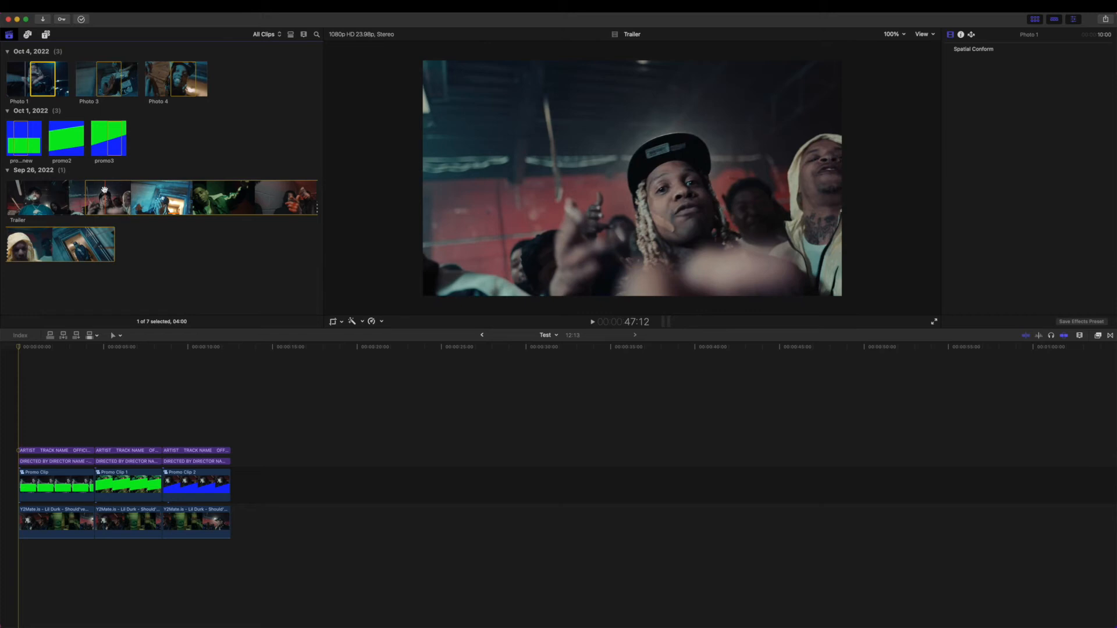
{"action": "left_click", "coordinate": [74, 18]}
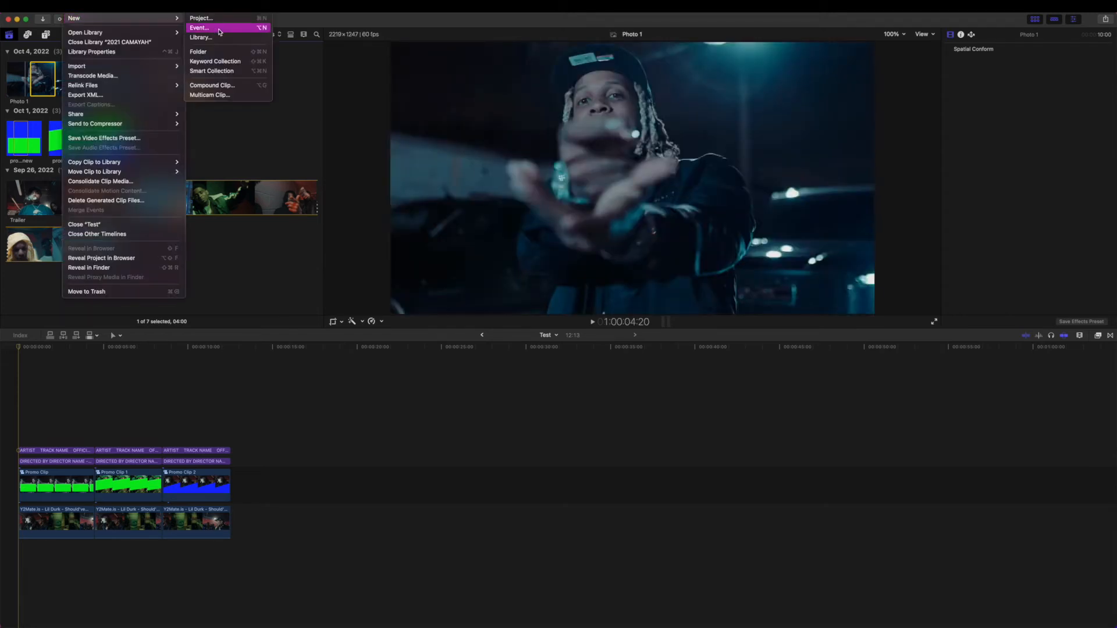
Create the 'IG PROMO' project with Square video format at 1080x1080 resolution.
{"action": "left_click", "coordinate": [201, 18]}
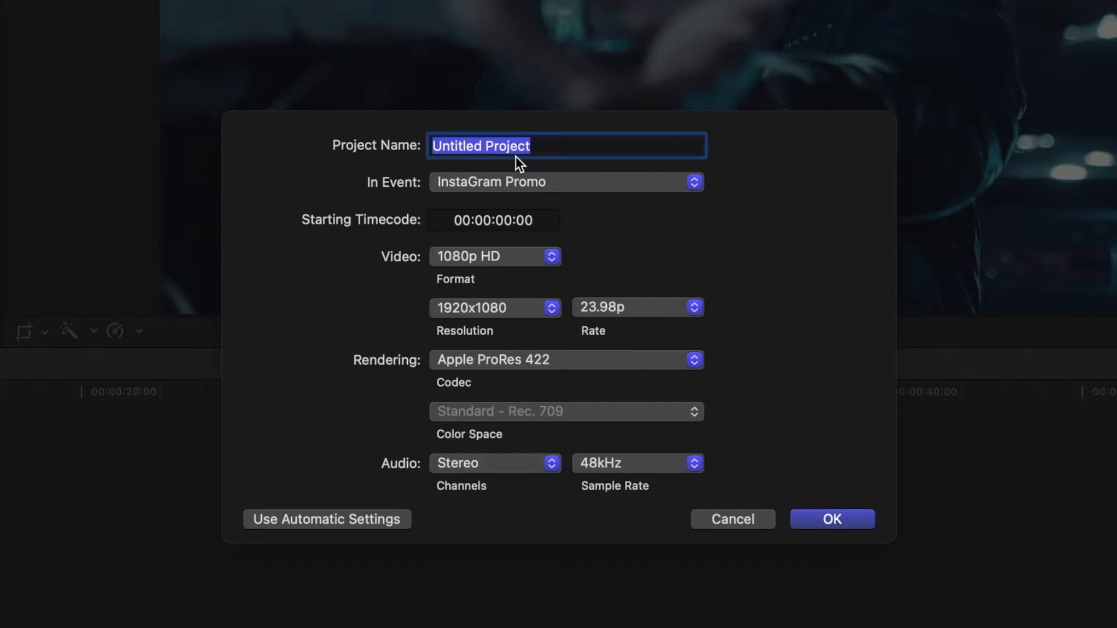
{"action": "type", "text": "IG"}
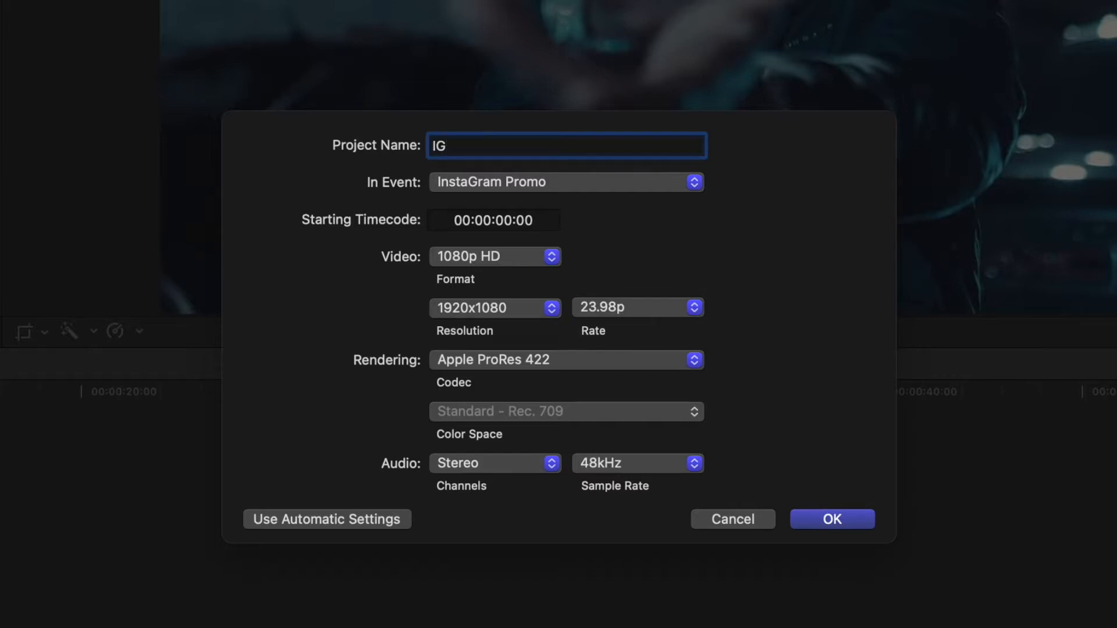
{"action": "left_click", "coordinate": [494, 257]}
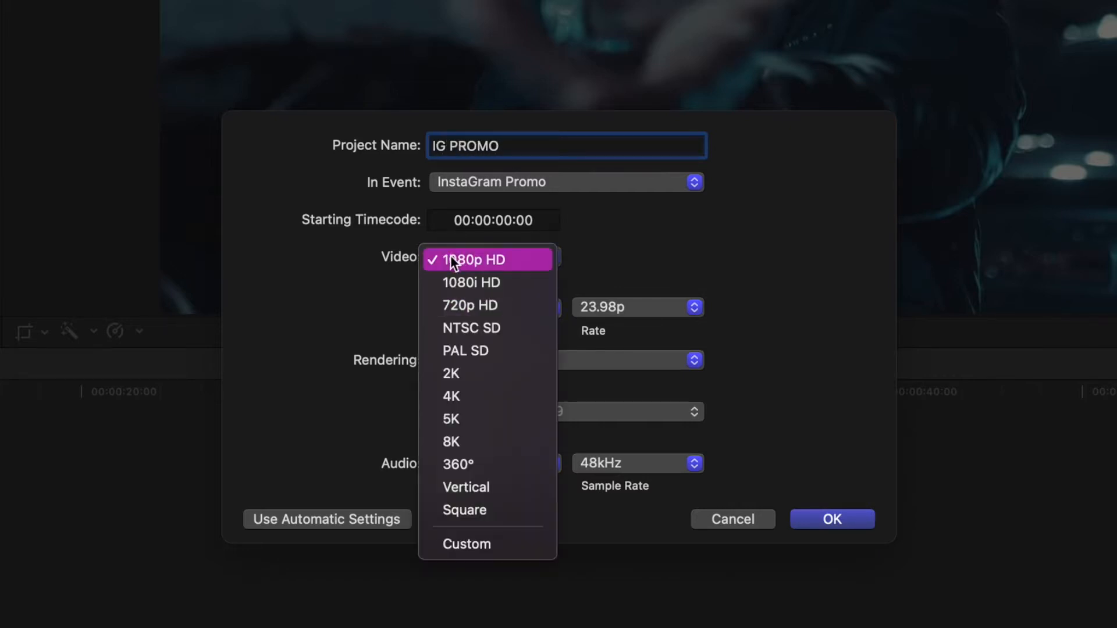
{"action": "mouse_move", "coordinate": [463, 510]}
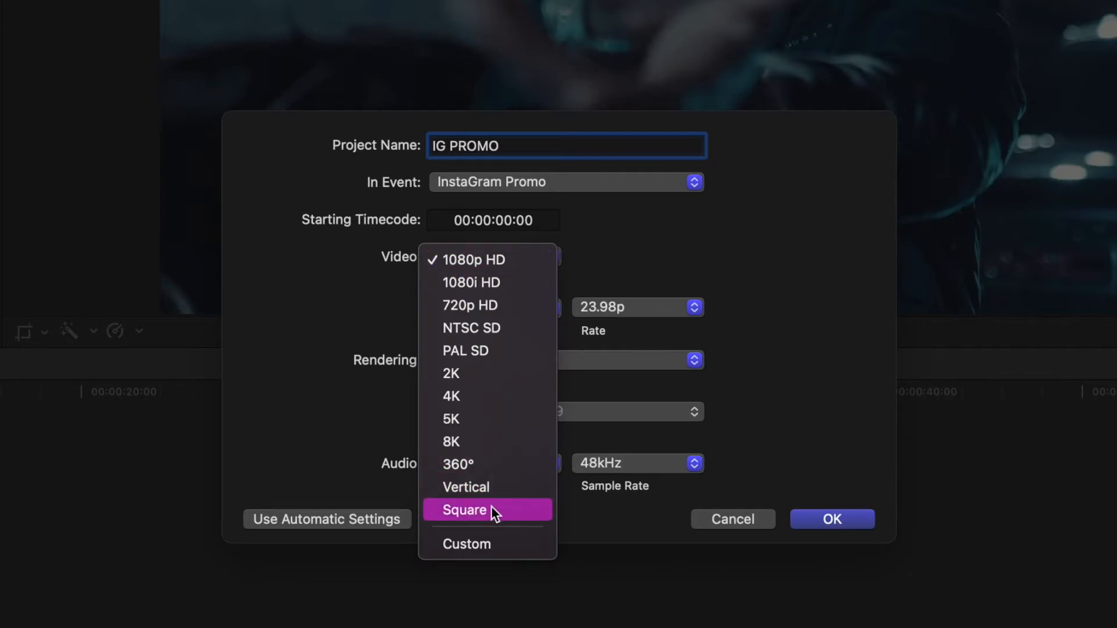
{"action": "left_click", "coordinate": [464, 510]}
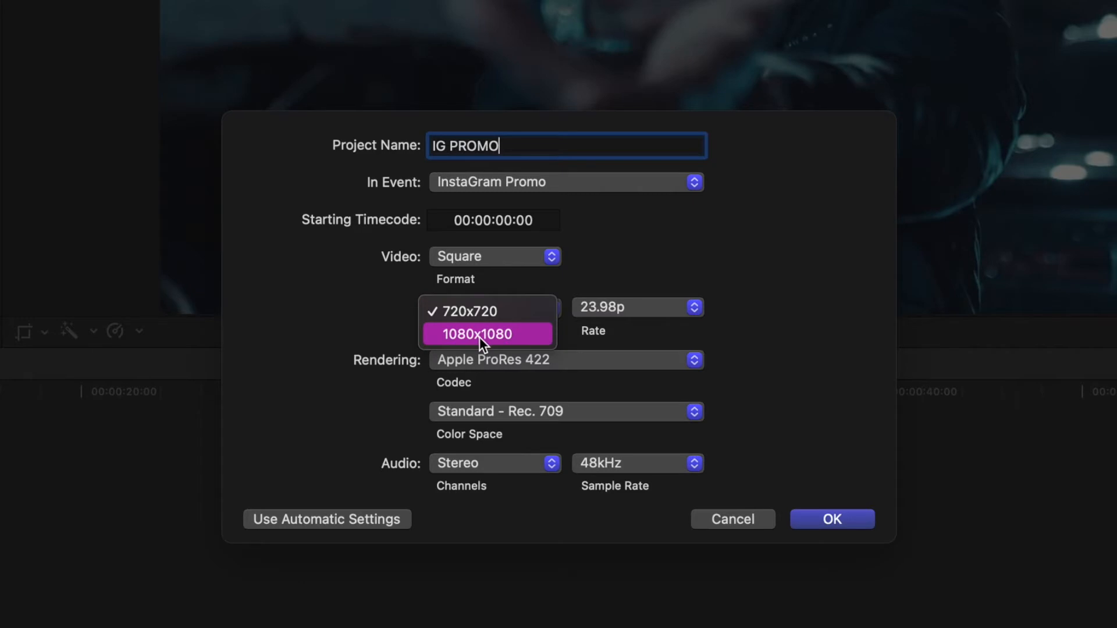
{"action": "left_click", "coordinate": [477, 334]}
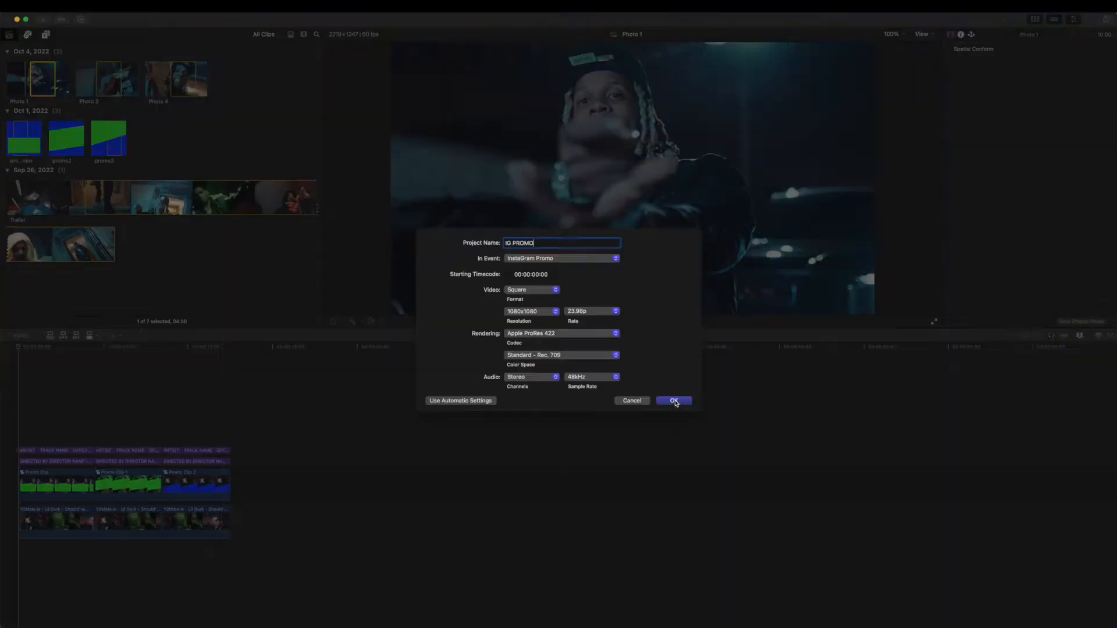
{"action": "left_click", "coordinate": [673, 400]}
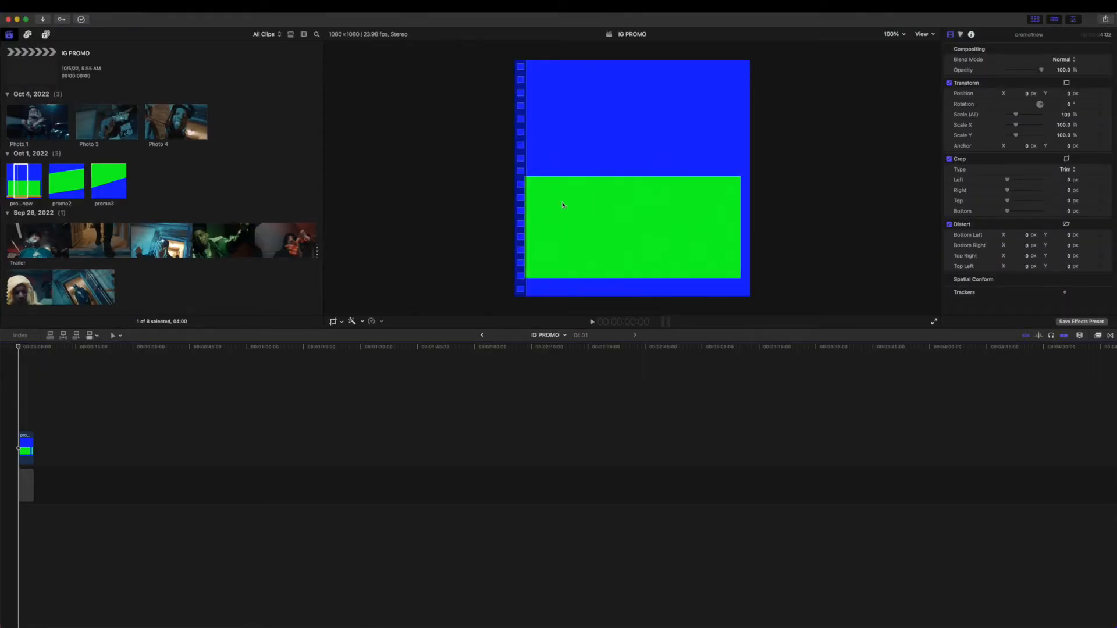
{"action": "mouse_move", "coordinate": [641, 121]}
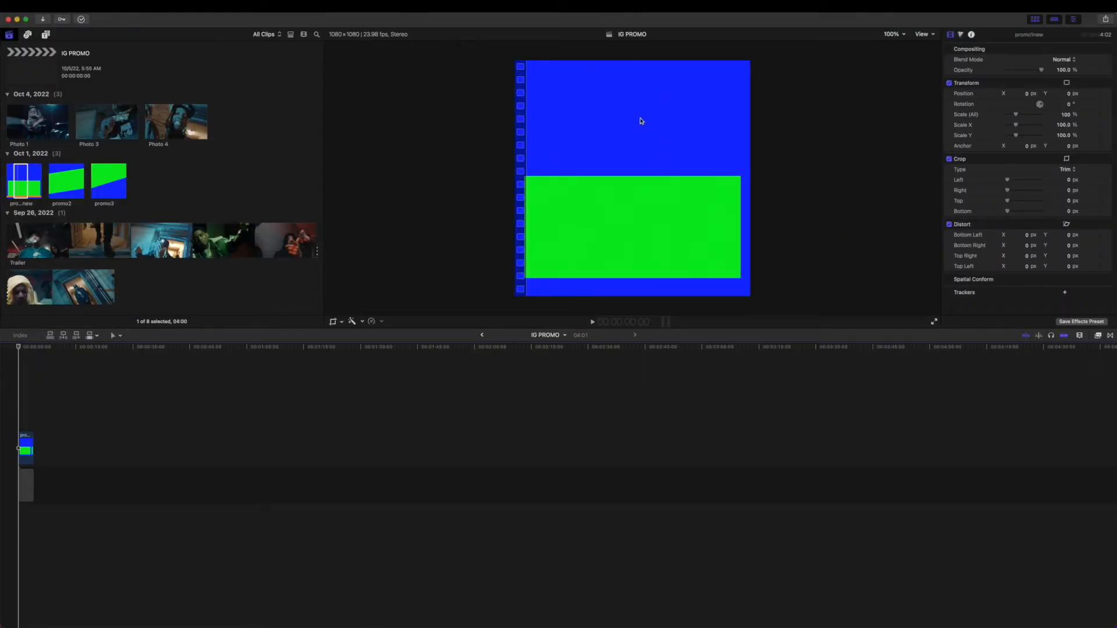
{"action": "mouse_move", "coordinate": [618, 147]}
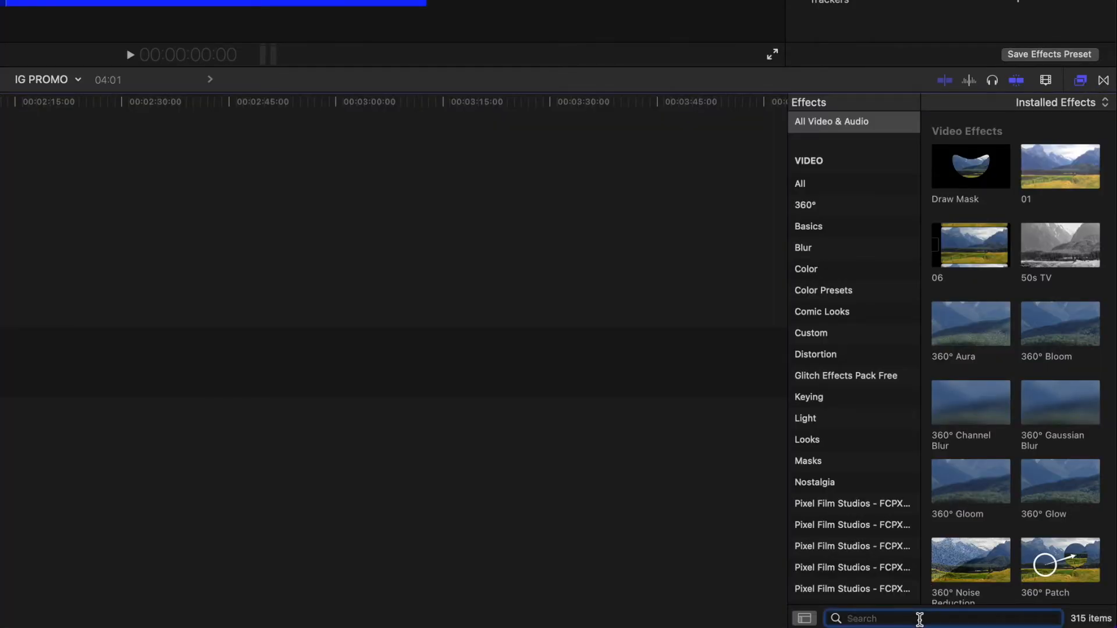
Search the Effects browser for 'keyer'.
{"action": "type", "text": "keyer"}
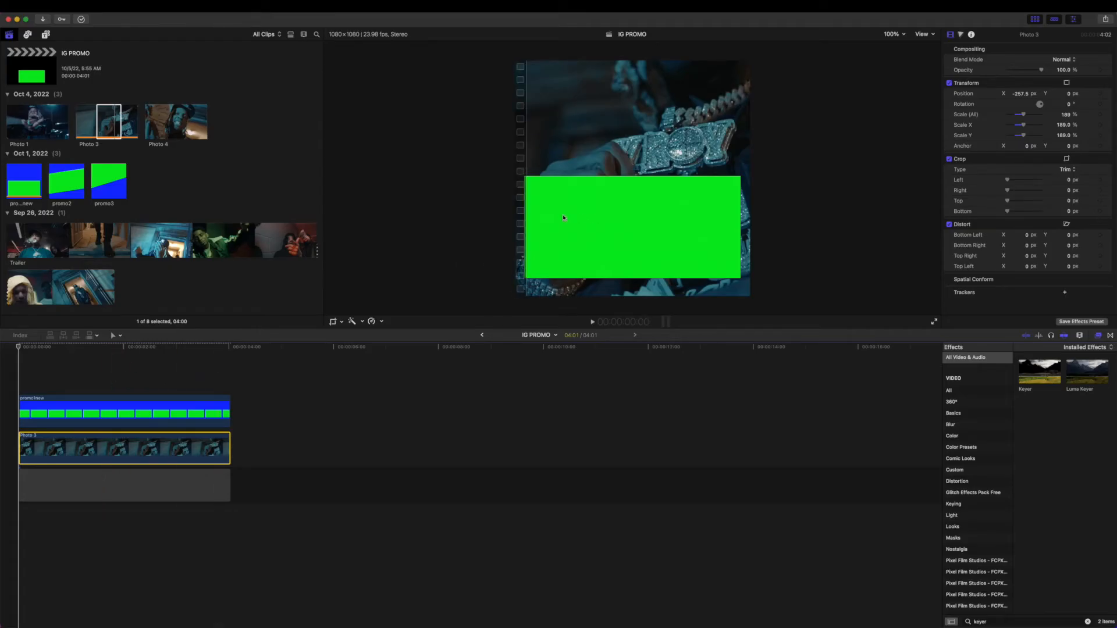
{"action": "mouse_move", "coordinate": [610, 206]}
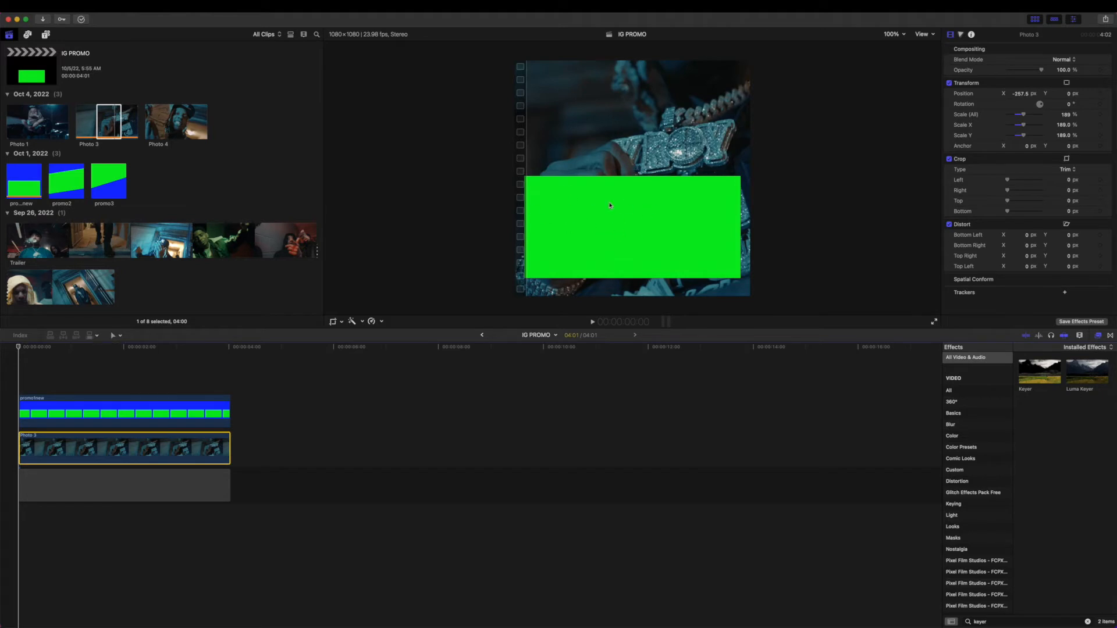
{"action": "mouse_move", "coordinate": [156, 346]}
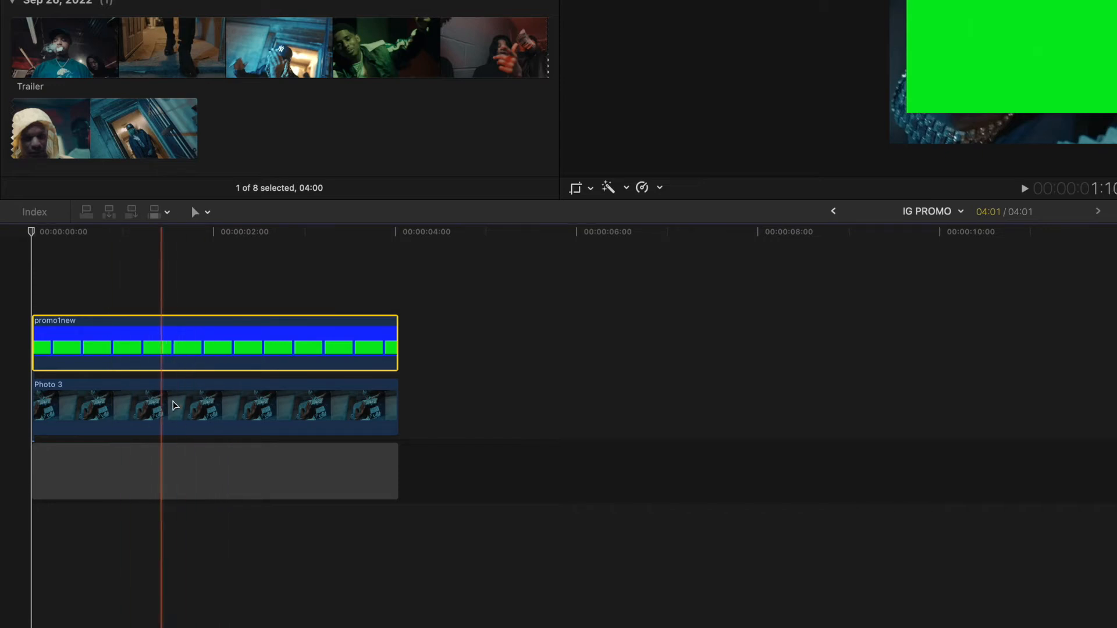
{"action": "mouse_move", "coordinate": [165, 278]}
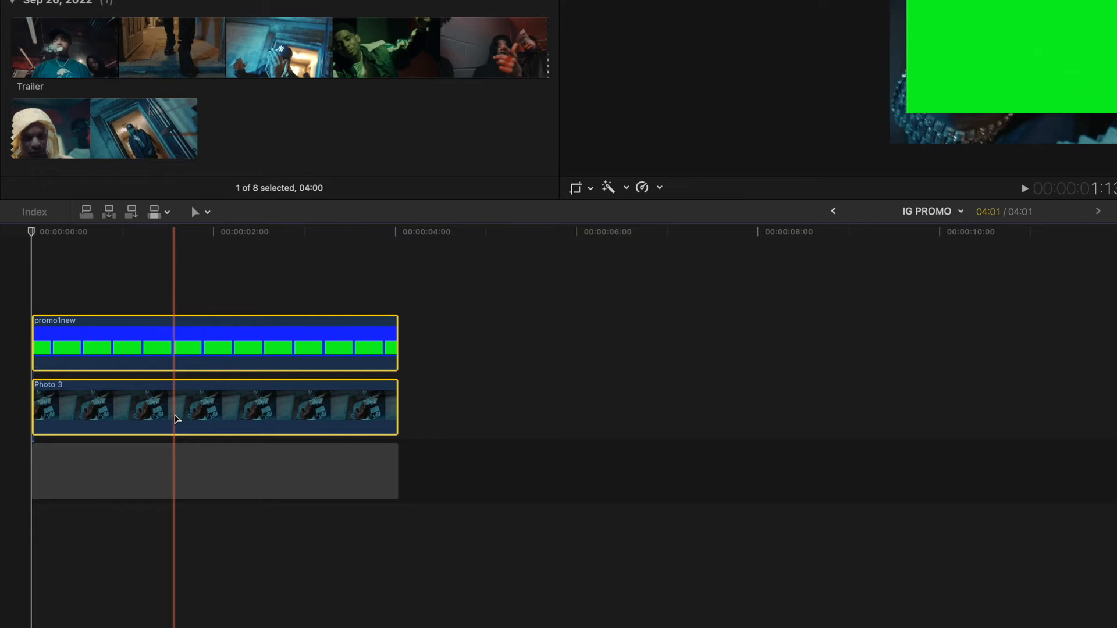
Combine the stacked template and Photo 3 into the compound clip 'IG PROMO Clip'.
{"action": "right_click", "coordinate": [177, 419]}
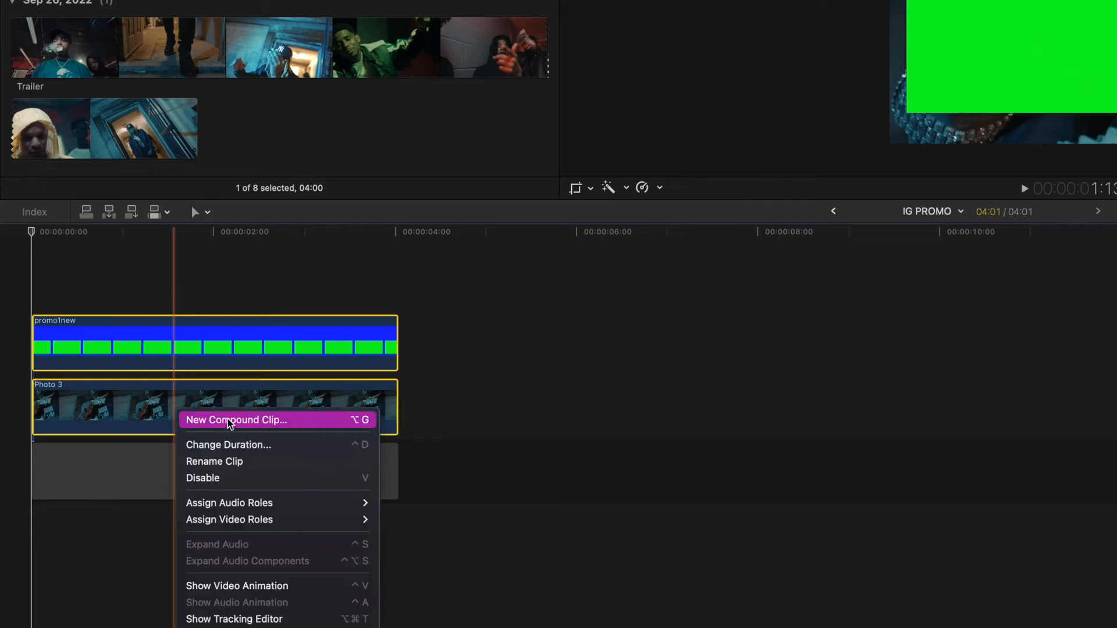
{"action": "left_click", "coordinate": [236, 420]}
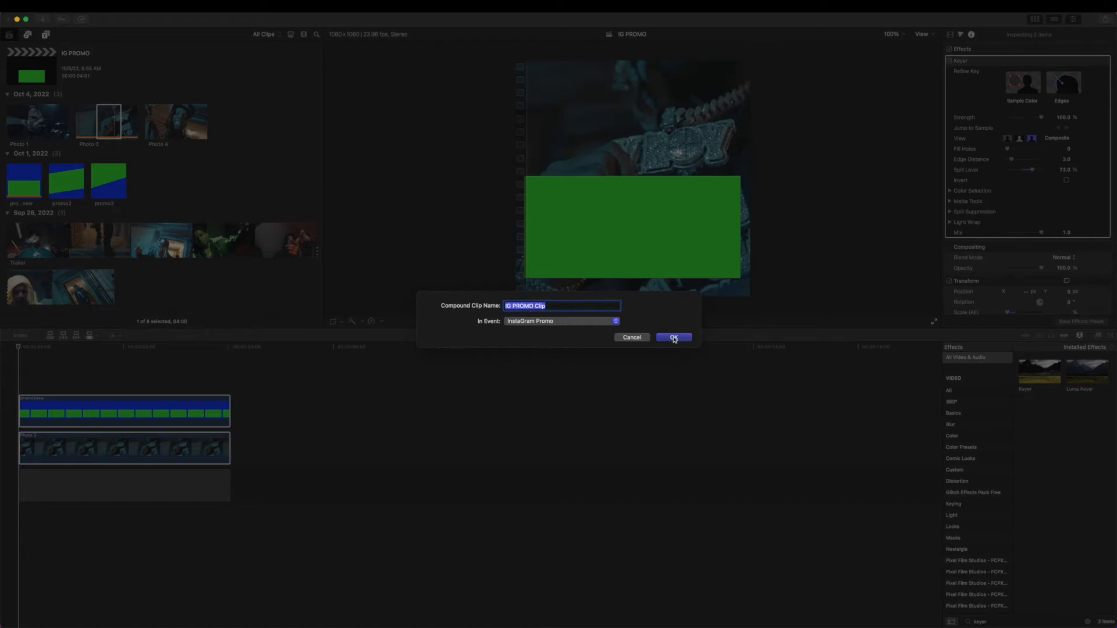
{"action": "left_click", "coordinate": [673, 337]}
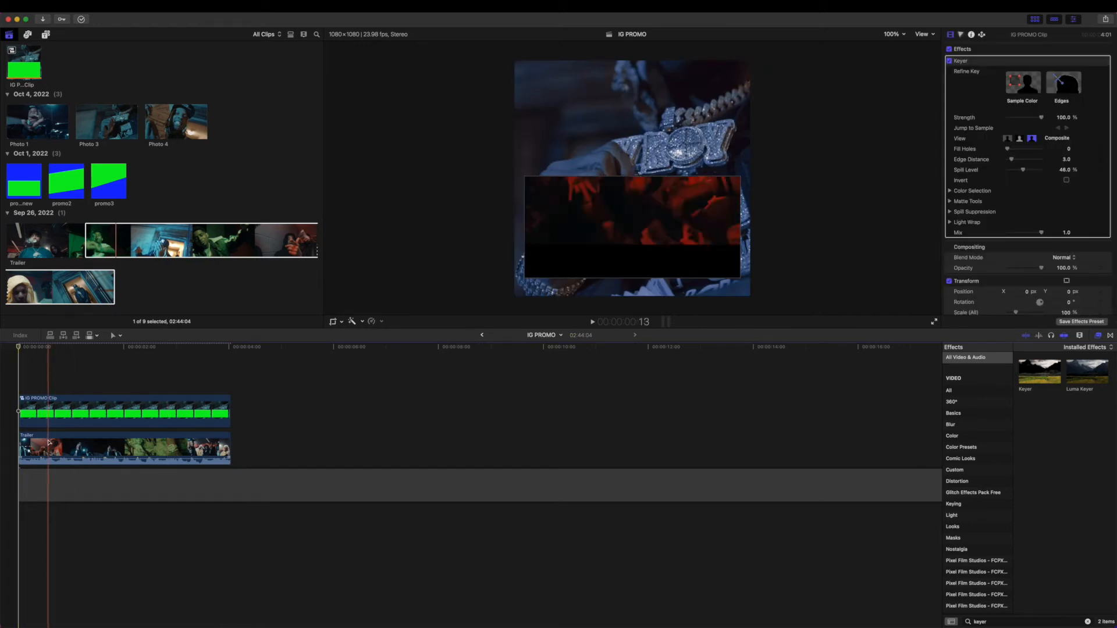
Select the Trailer clip beneath the compound clip to check its transform in the Inspector.
{"action": "left_click", "coordinate": [121, 449]}
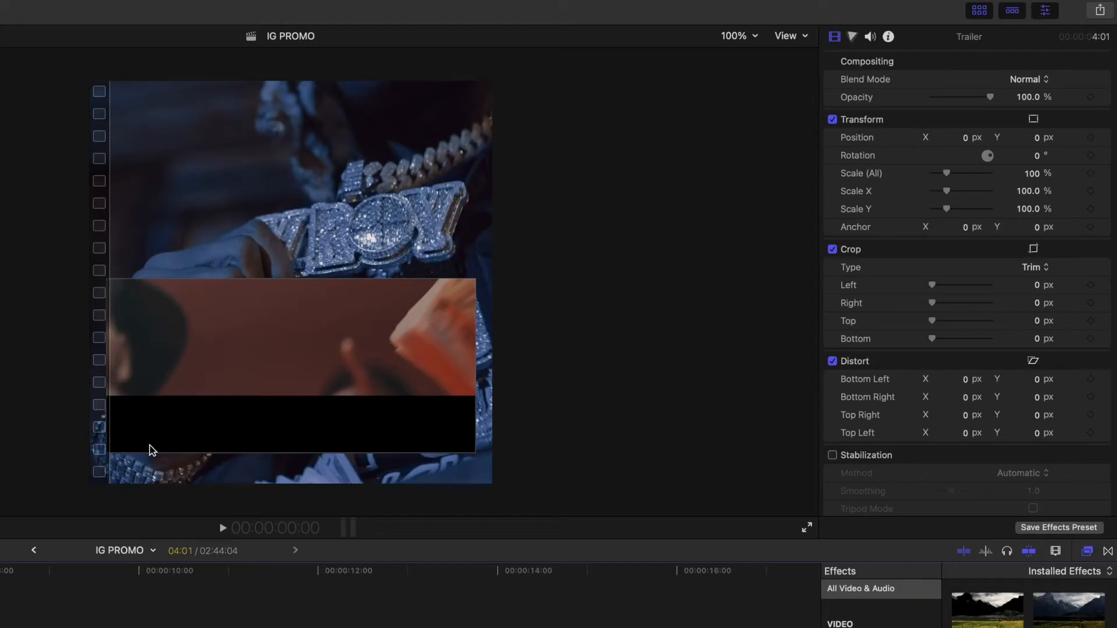
{"action": "mouse_move", "coordinate": [943, 147]}
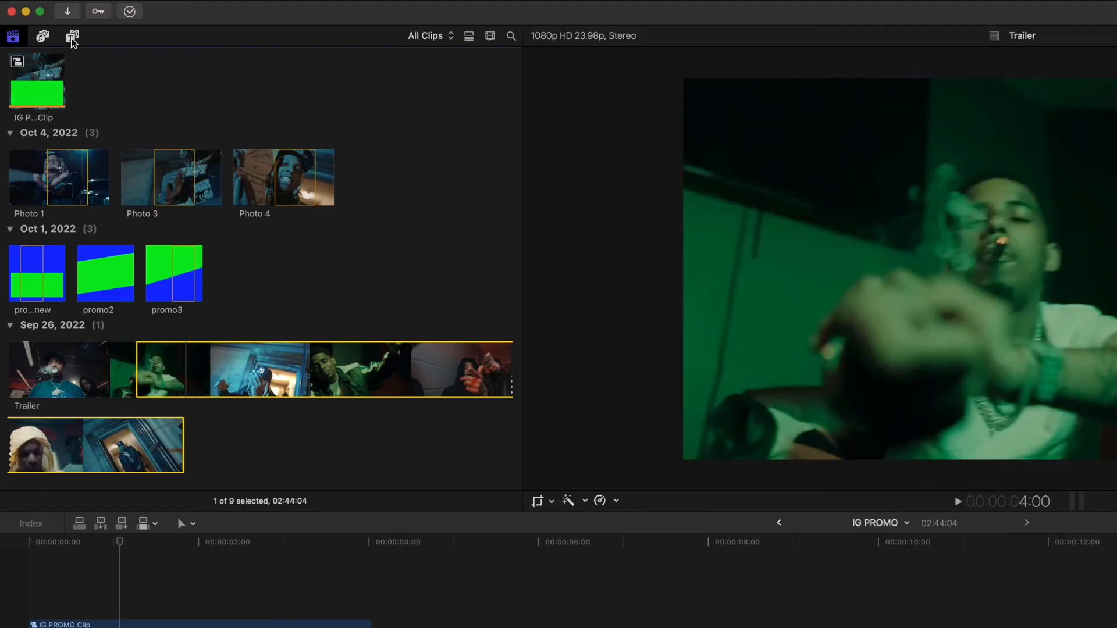
Add a title reading 'SONG TITLE ARTIST NAME OFFICIAL VIDEO', correcting the typo in OFFICIAL.
{"action": "left_click", "coordinate": [72, 36]}
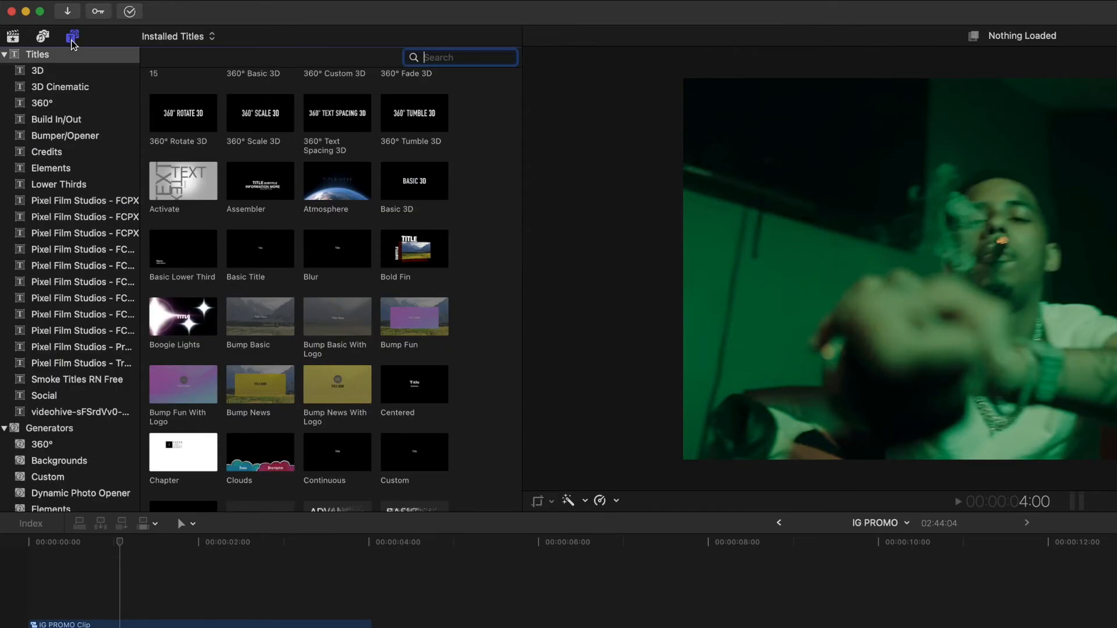
{"action": "left_click", "coordinate": [260, 249]}
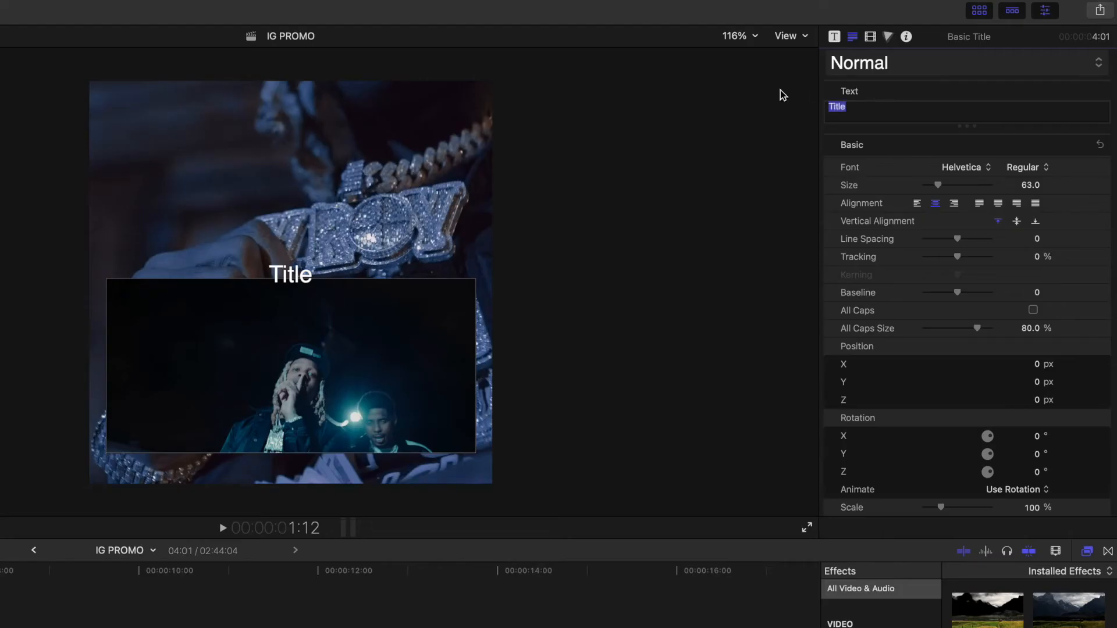
{"action": "type", "text": "SONG"}
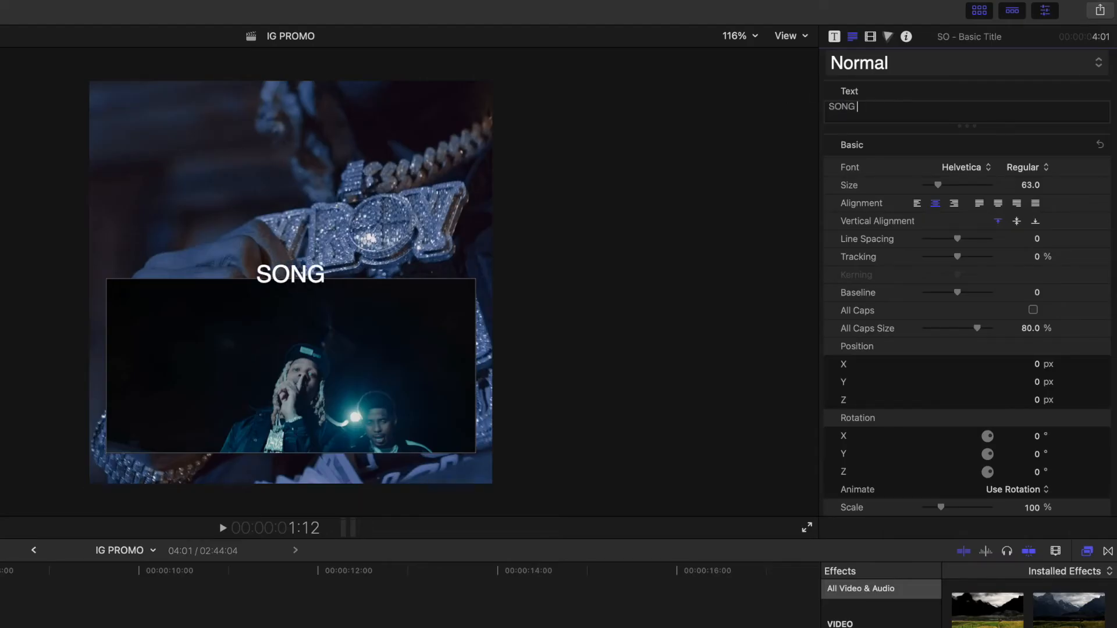
{"action": "type", "text": "TITLE"}
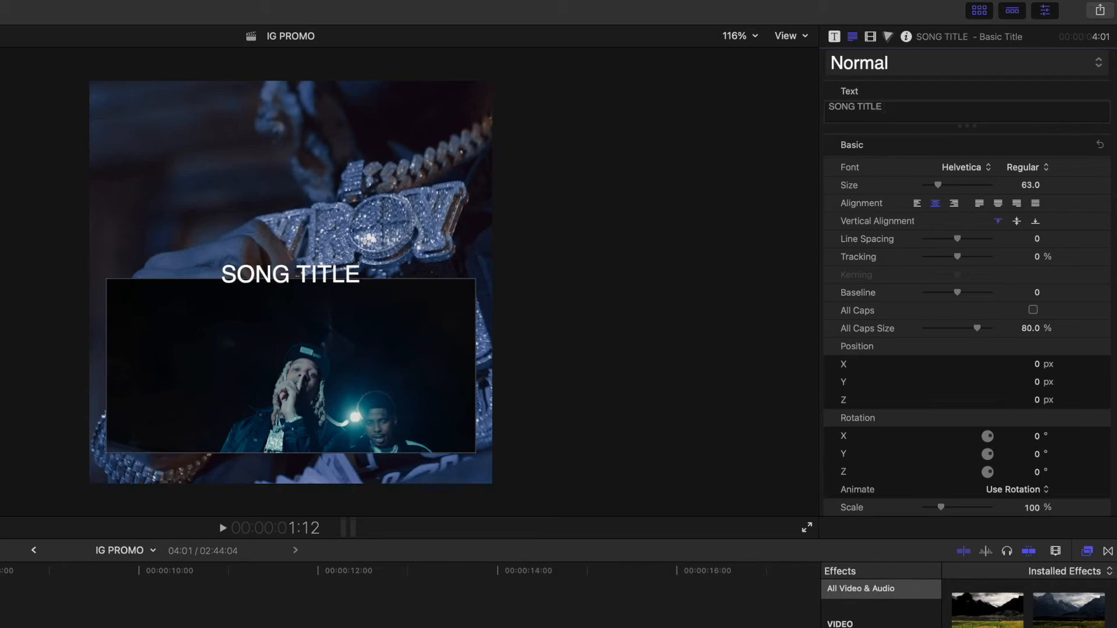
{"action": "type", "text": "ARTIST"}
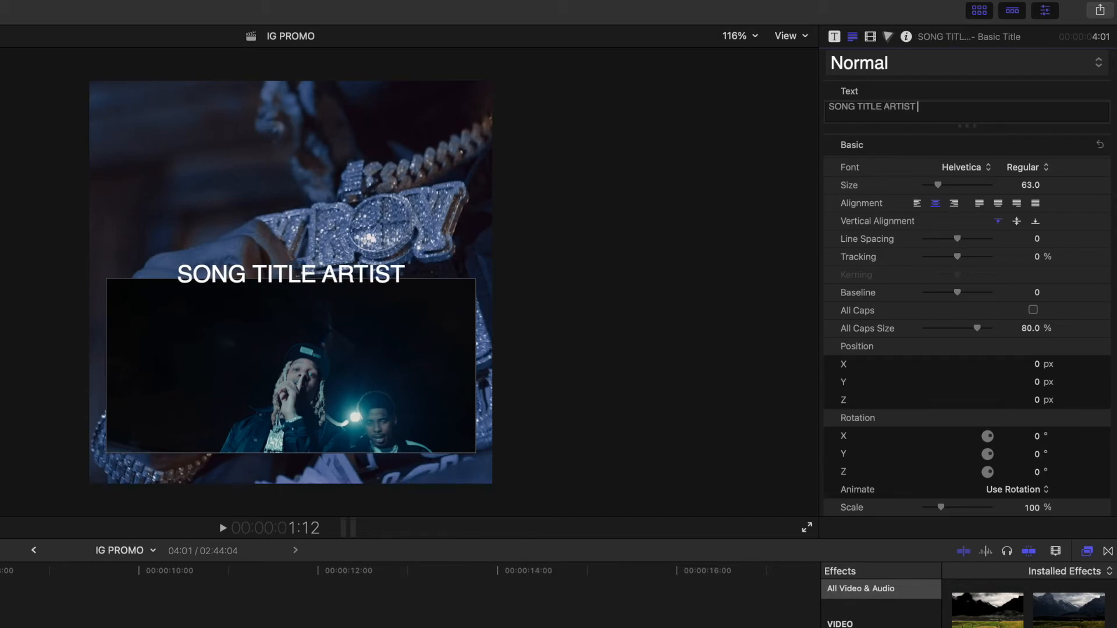
{"action": "type", "text": "NAME"}
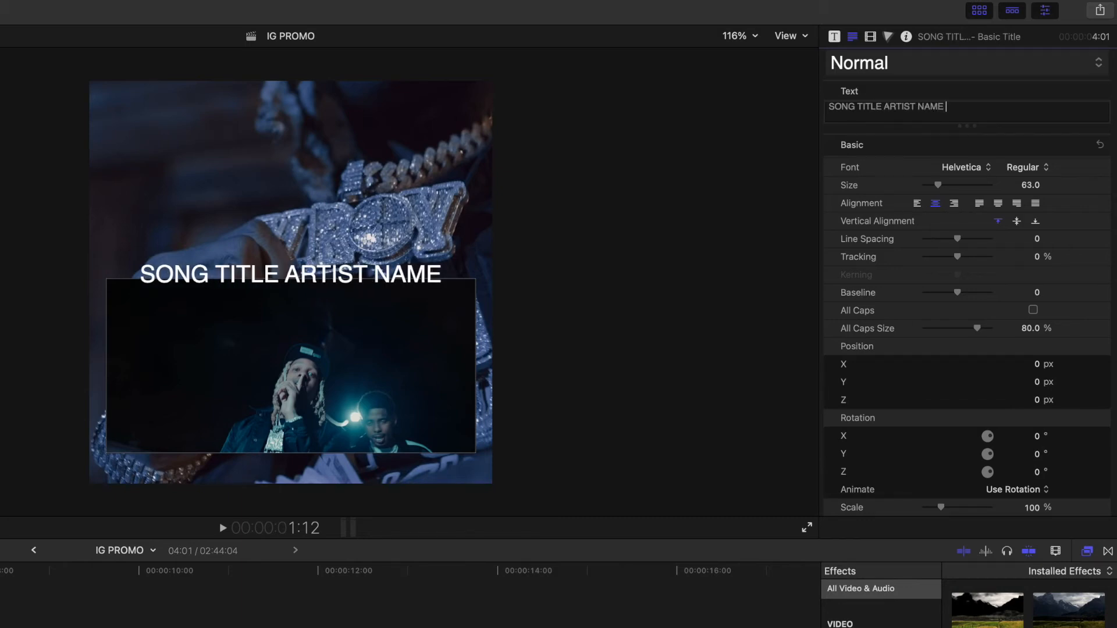
{"action": "type", "text": "OFFICIAKL"}
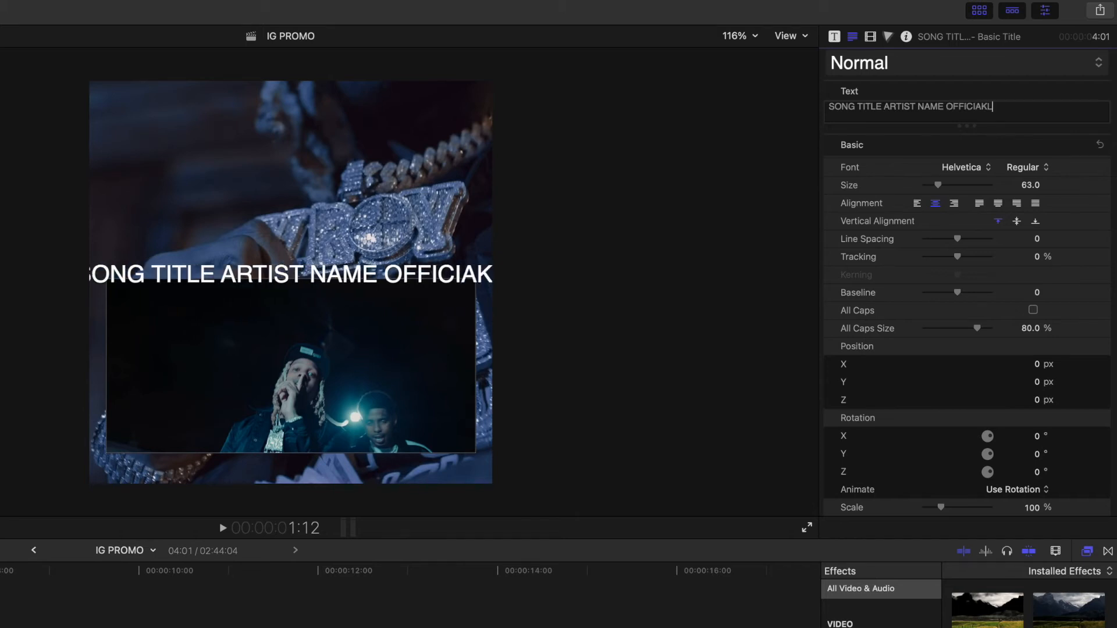
{"action": "key", "text": "Backspace"}
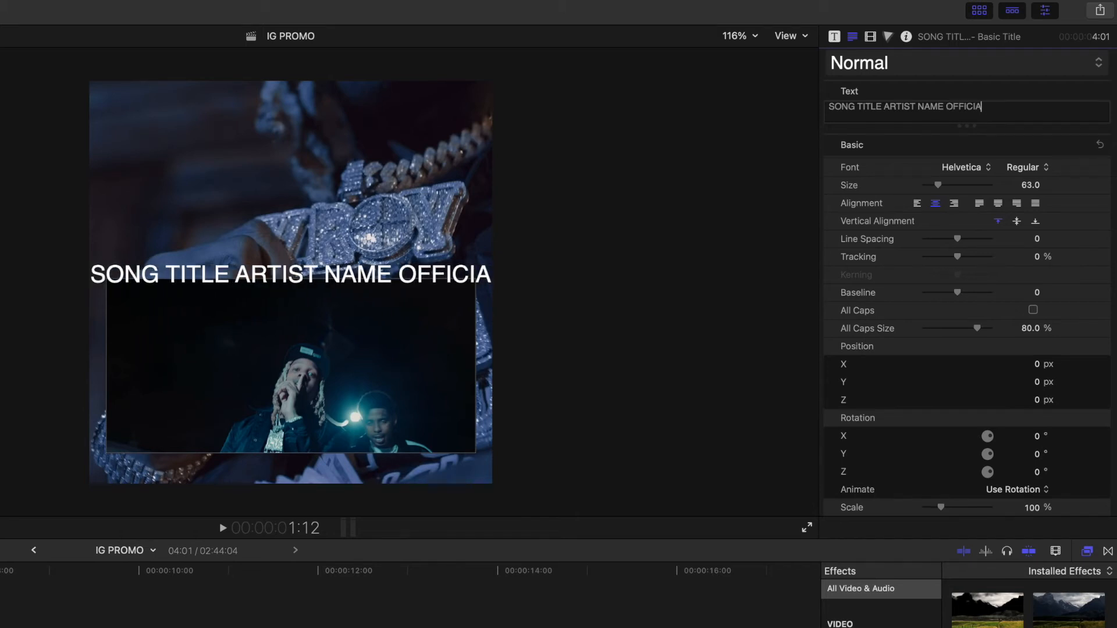
{"action": "type", "text": "L VIDEO"}
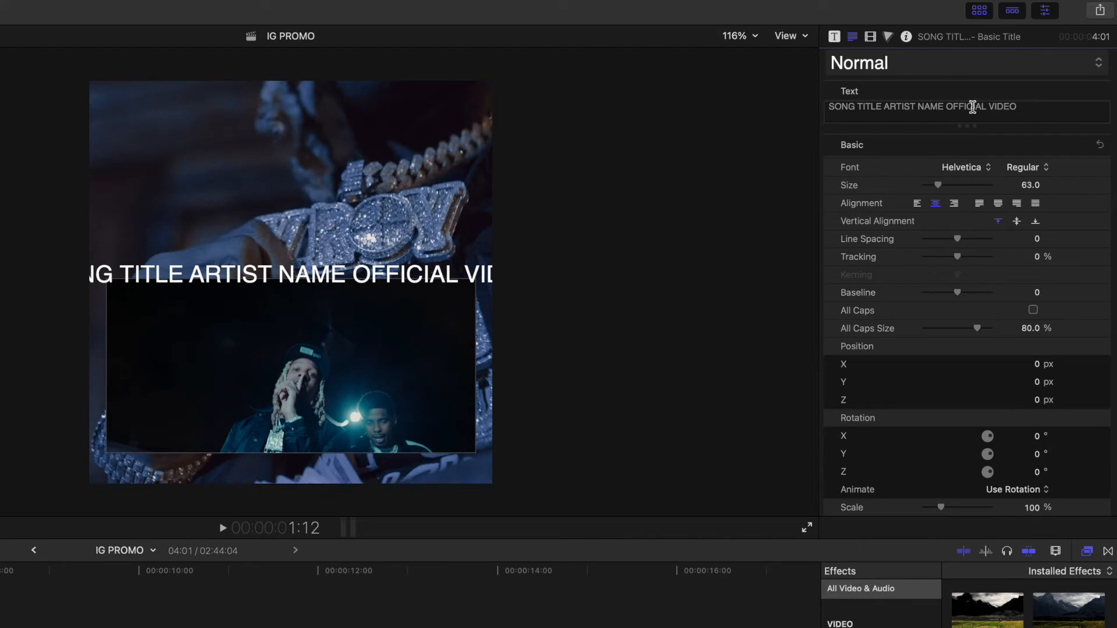
Set the title font to Avenir Next Condensed and make 'SONG TITLE ARTIST NAME' bold.
{"action": "left_click", "coordinate": [965, 167]}
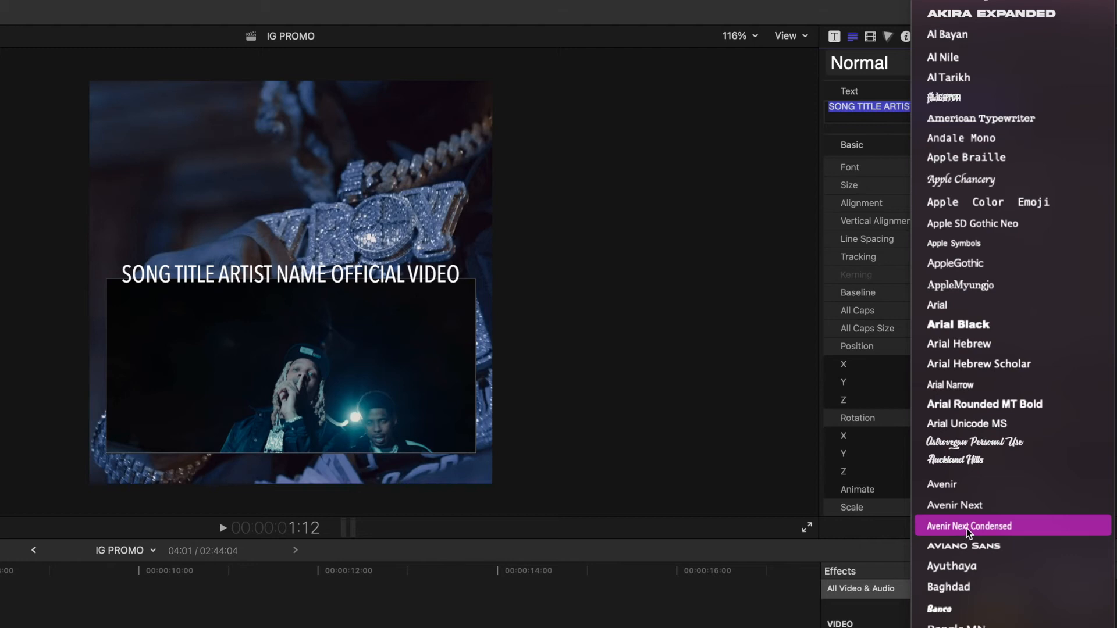
{"action": "left_click", "coordinate": [969, 526]}
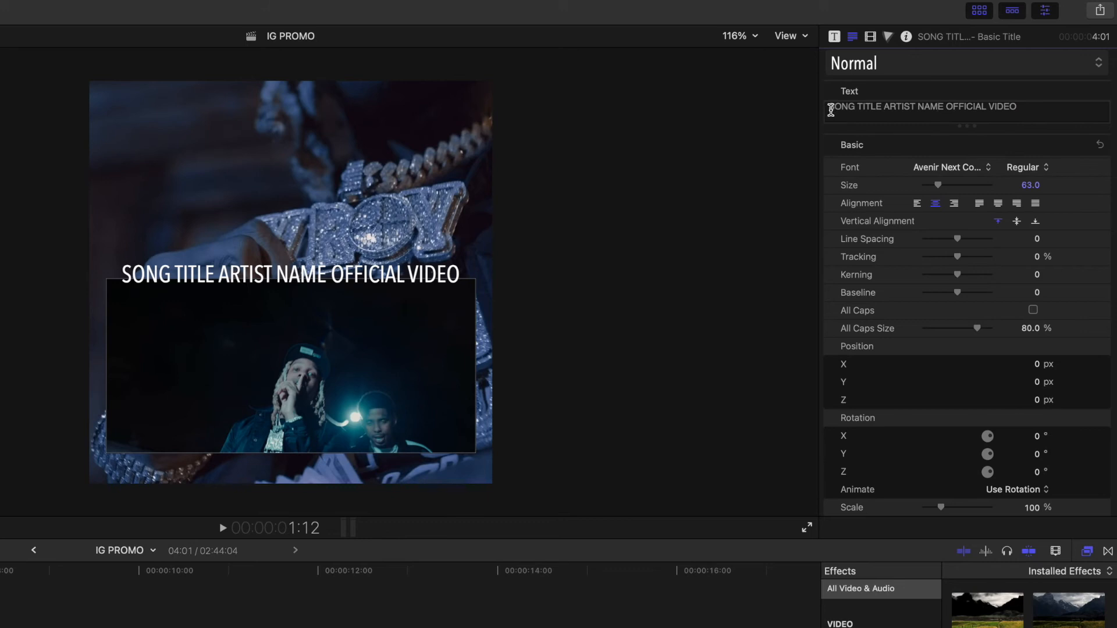
{"action": "triple_click", "coordinate": [922, 107]}
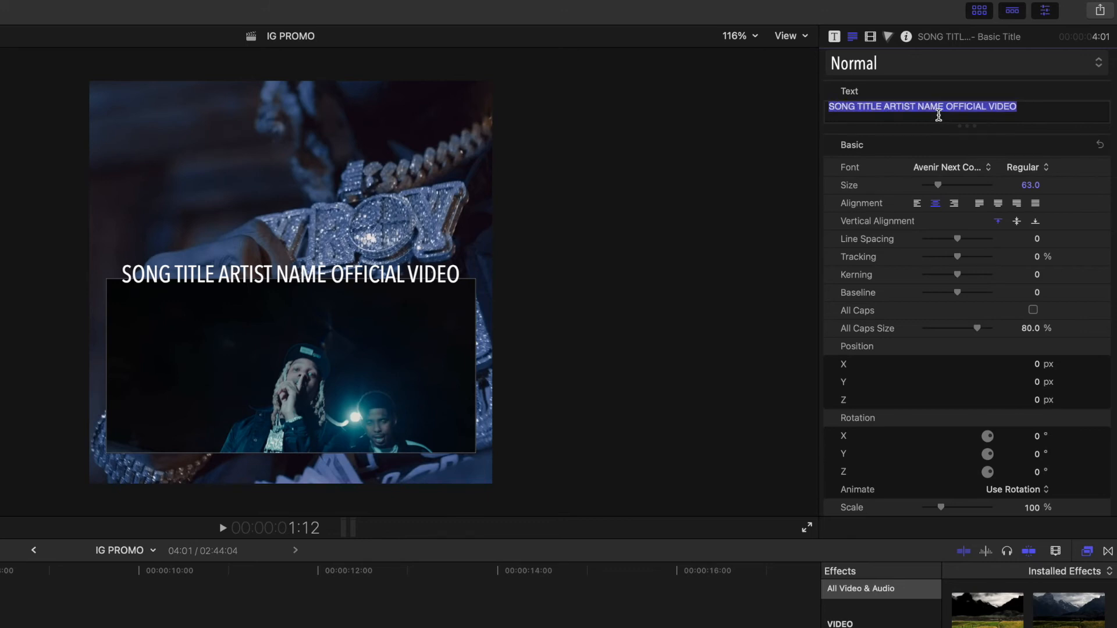
{"action": "left_click", "coordinate": [1026, 167]}
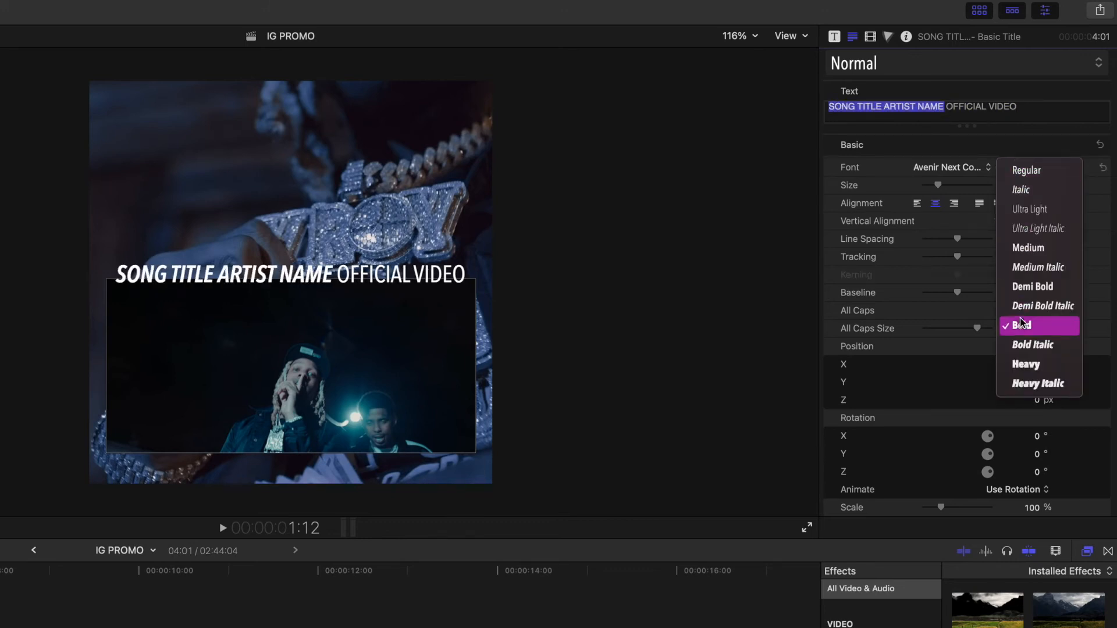
{"action": "left_click", "coordinate": [1022, 325]}
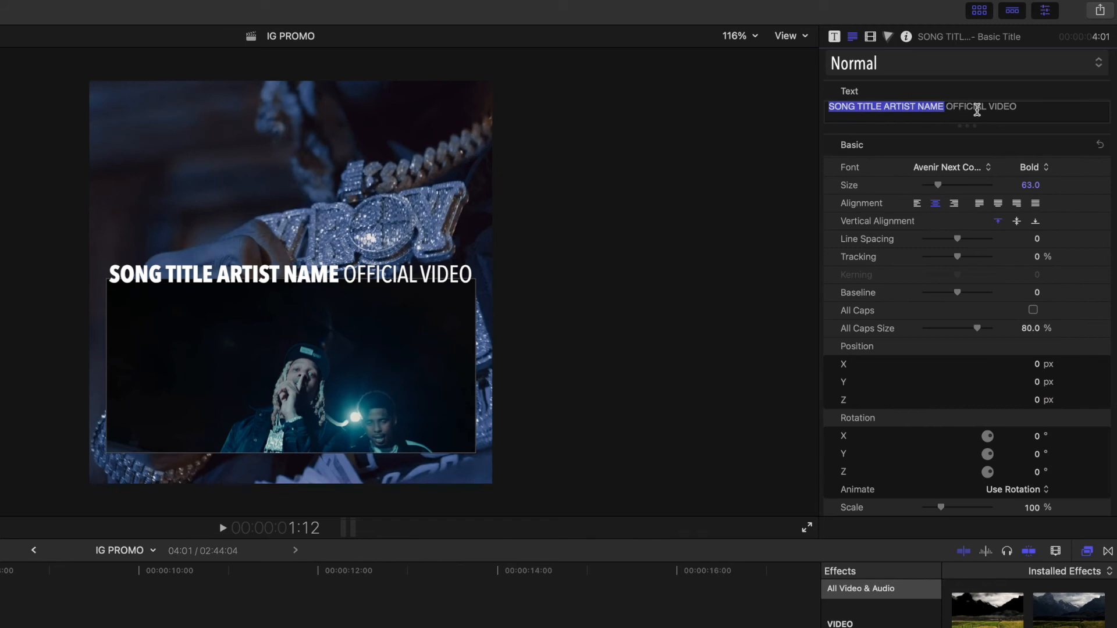
{"action": "mouse_move", "coordinate": [1012, 117]}
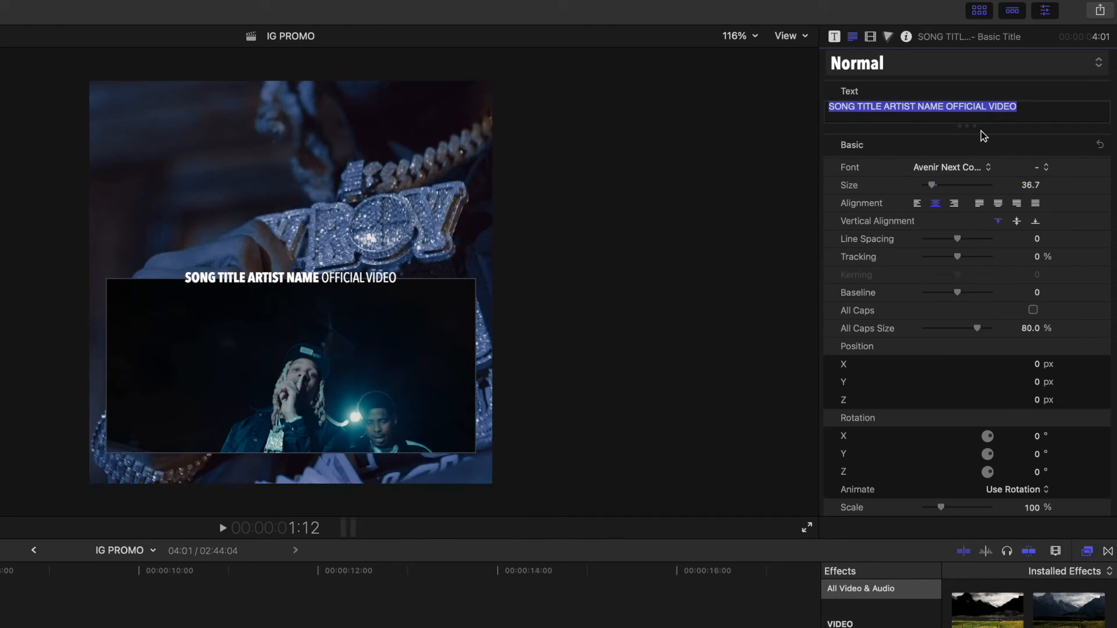
Adjust the title's vertical position in the Video inspector and restyle 'OFFICIAL VIDEO'.
{"action": "left_click", "coordinate": [870, 36]}
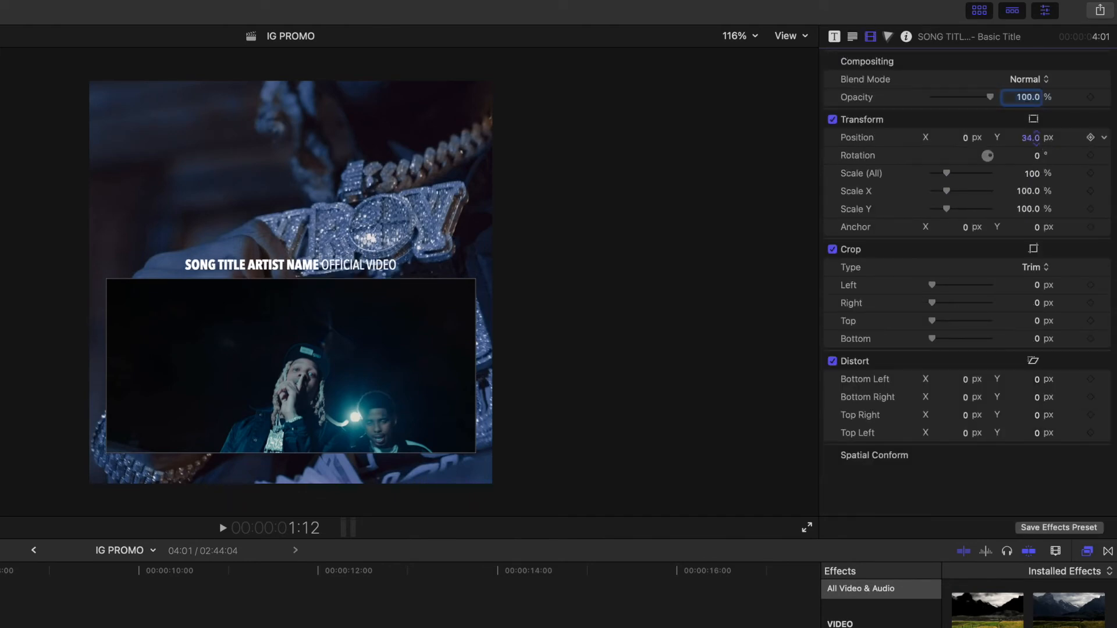
{"action": "left_click", "coordinate": [851, 36]}
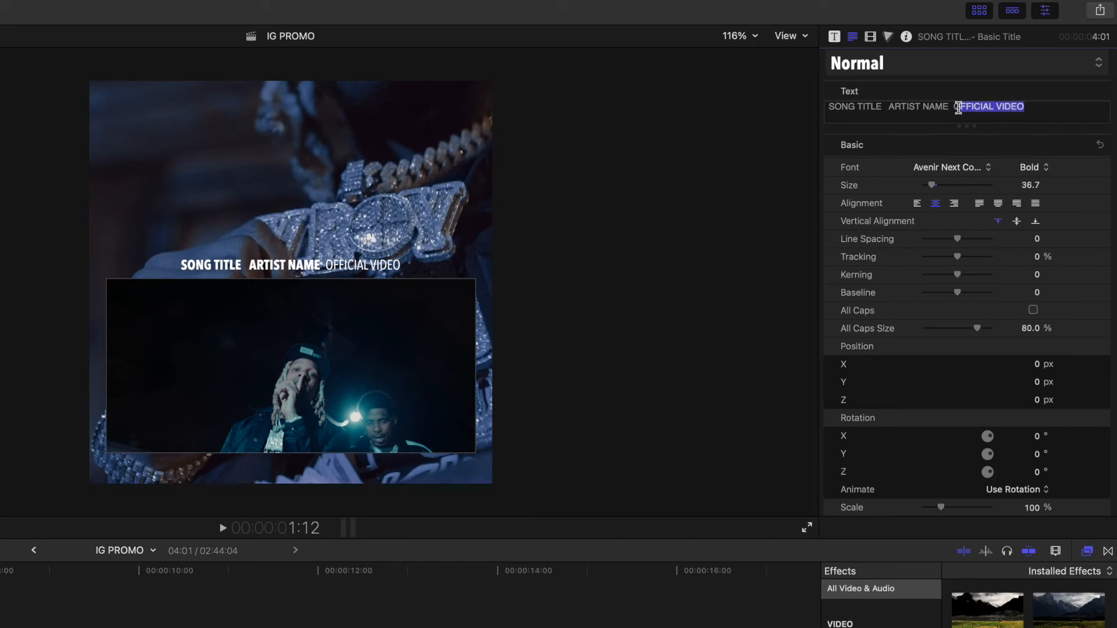
{"action": "left_click", "coordinate": [1029, 167]}
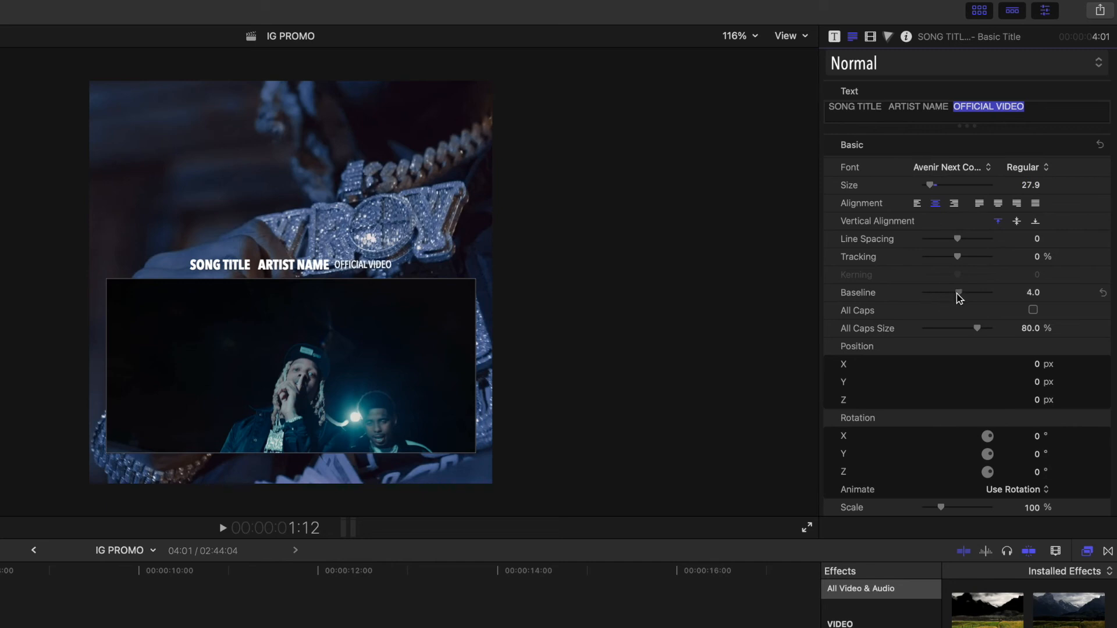
{"action": "mouse_move", "coordinate": [1016, 130]}
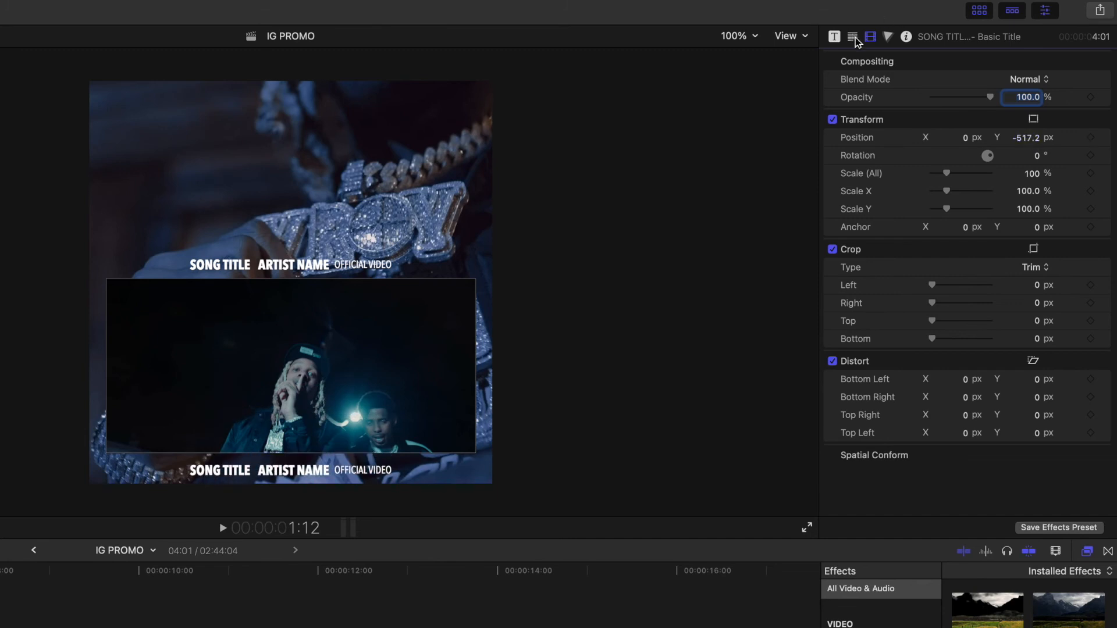
Retype the bottom title as 'DIRECTED BY DIRECTORS NAME' and set it to Regular weight.
{"action": "left_click", "coordinate": [852, 36]}
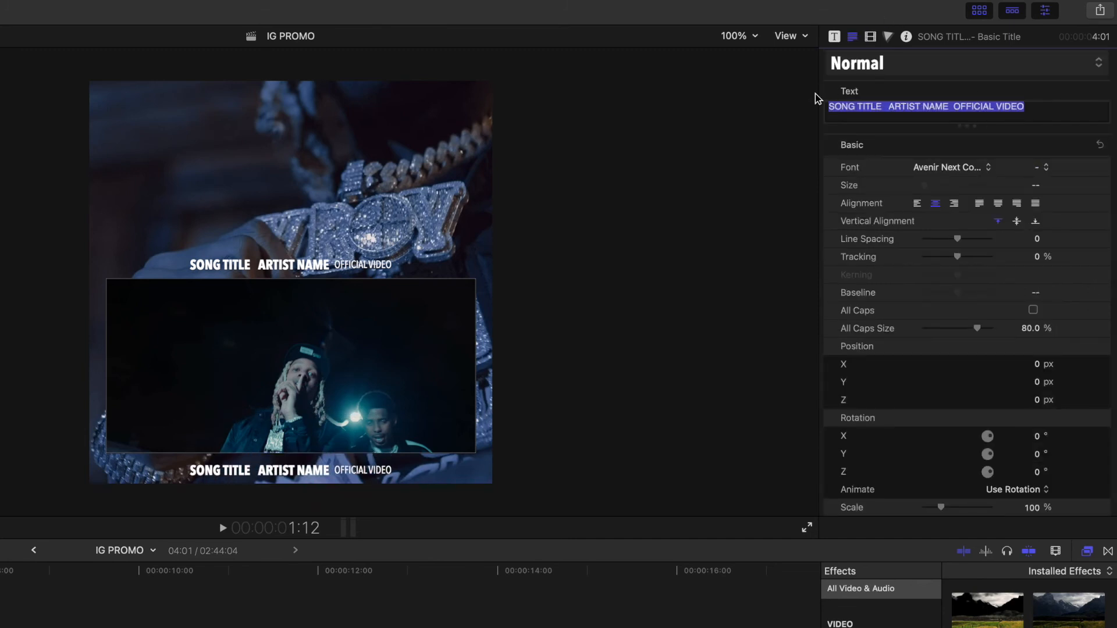
{"action": "type", "text": "DIRECTED BY"}
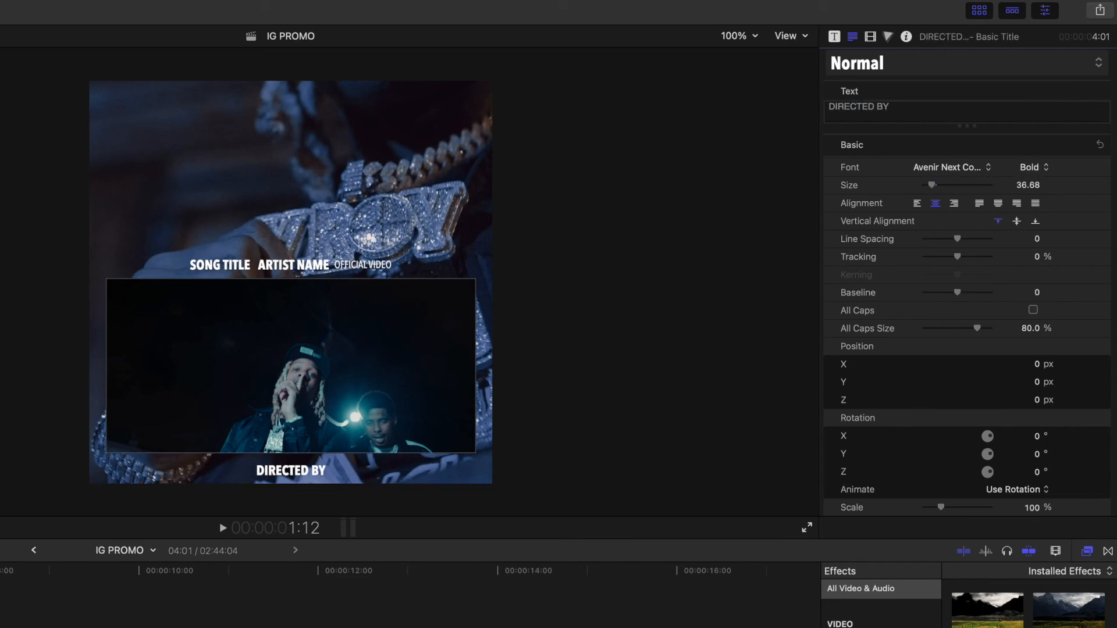
{"action": "type", "text": "DIRECTORS"}
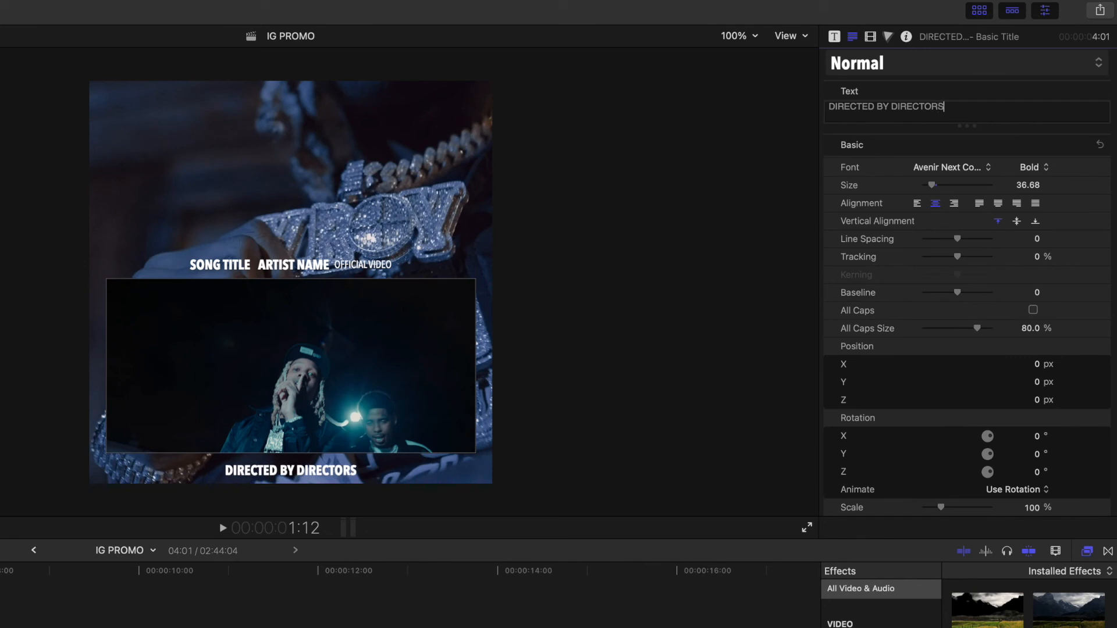
{"action": "type", "text": "NAME"}
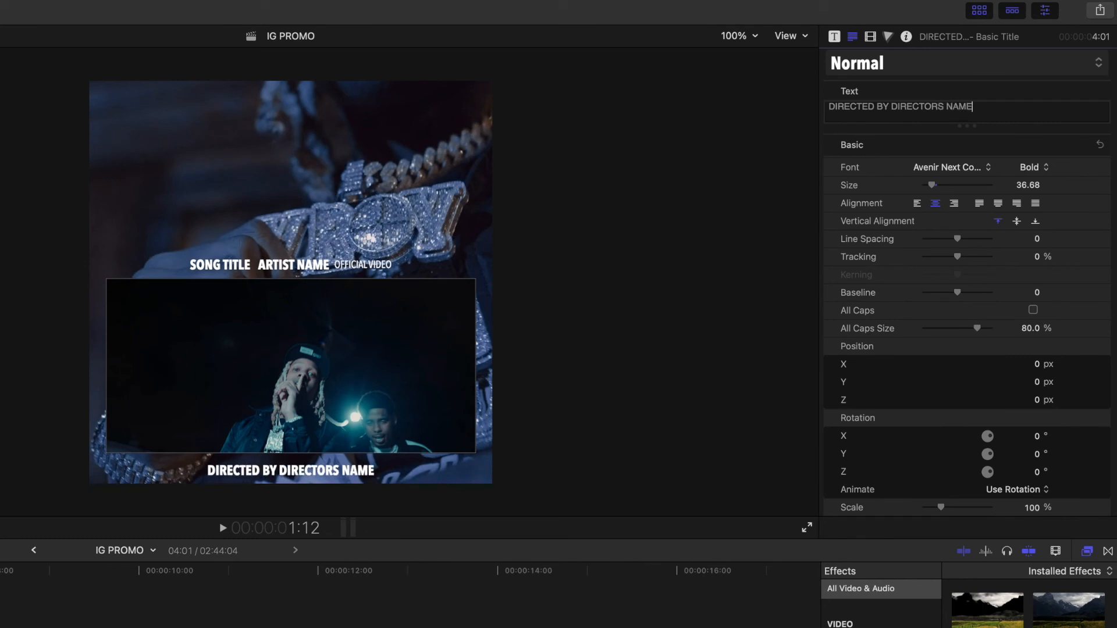
{"action": "mouse_move", "coordinate": [1003, 108]}
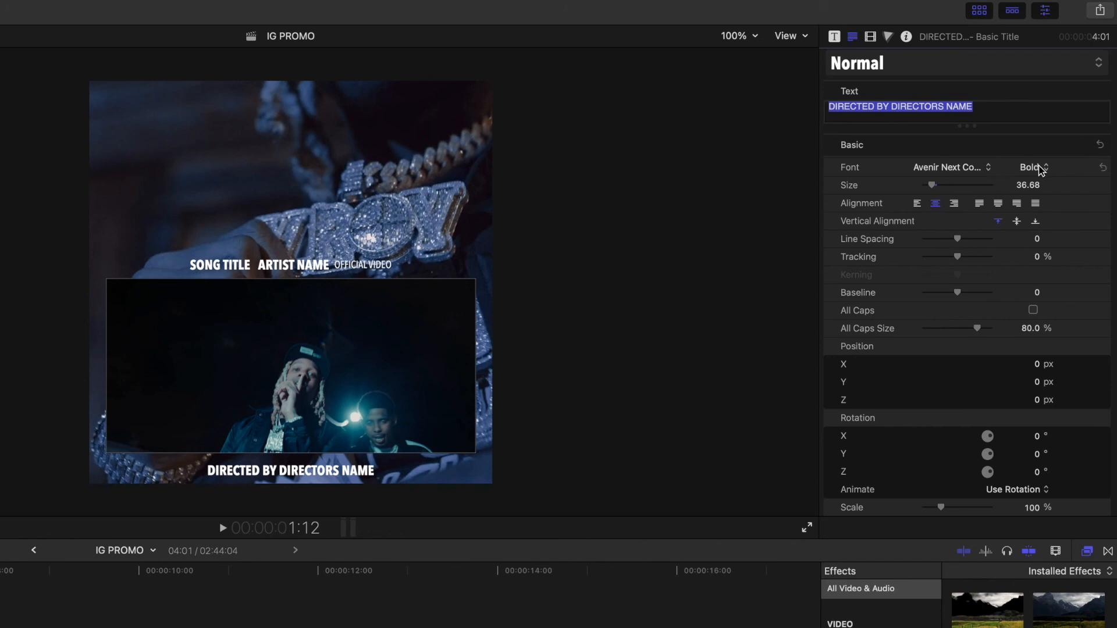
{"action": "left_click", "coordinate": [1031, 167]}
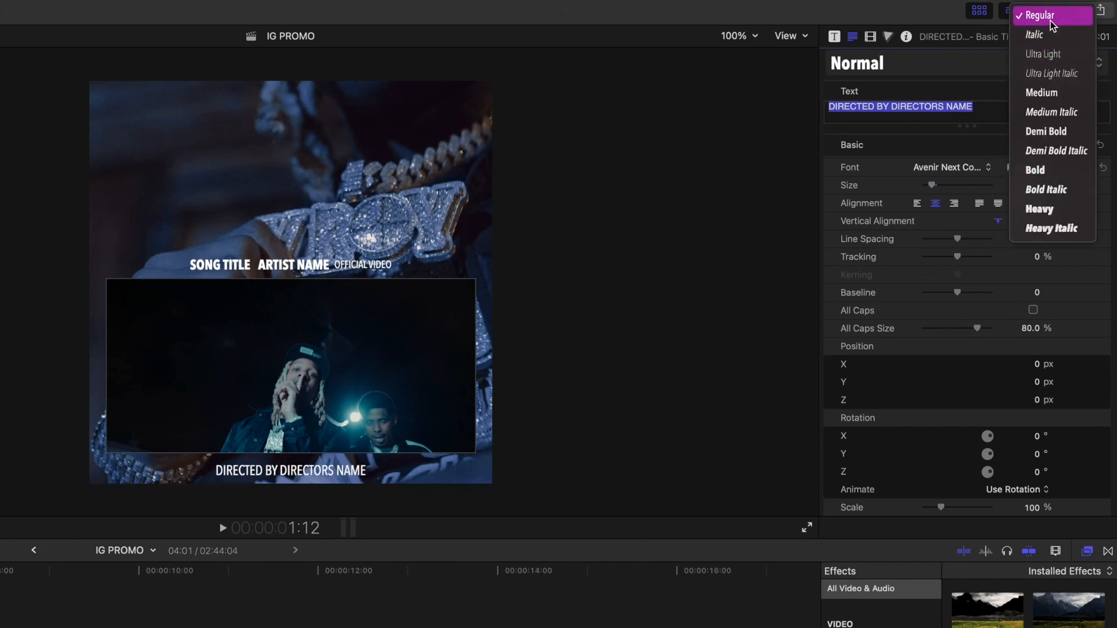
{"action": "left_click", "coordinate": [1040, 15]}
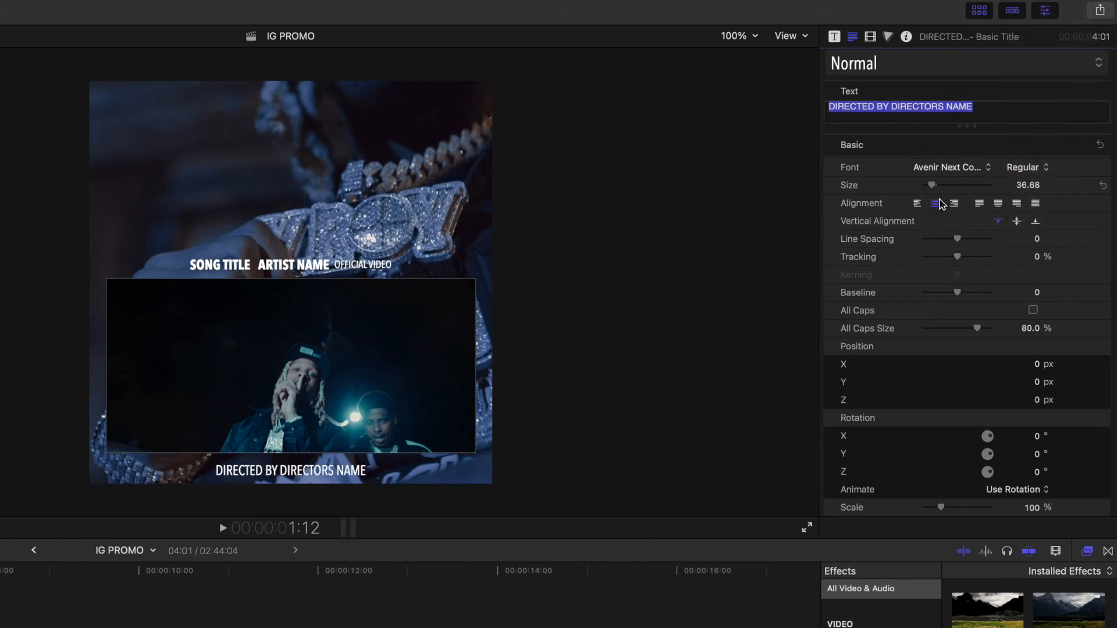